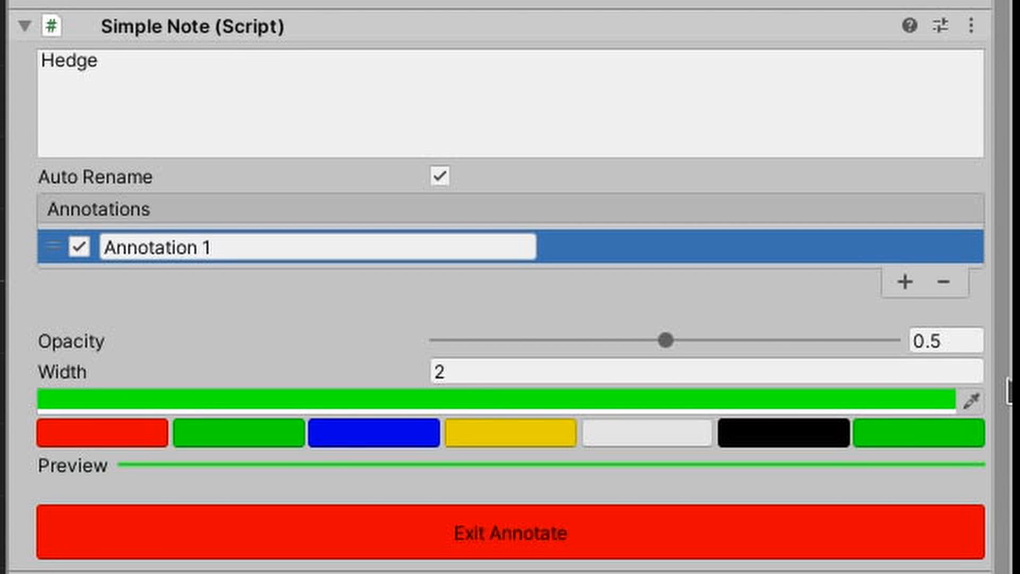
Add 'using UnityEditor;' wrapped in an #if UNITY_EDITOR guard.
{"action": "left_click", "coordinate": [340, 564]}
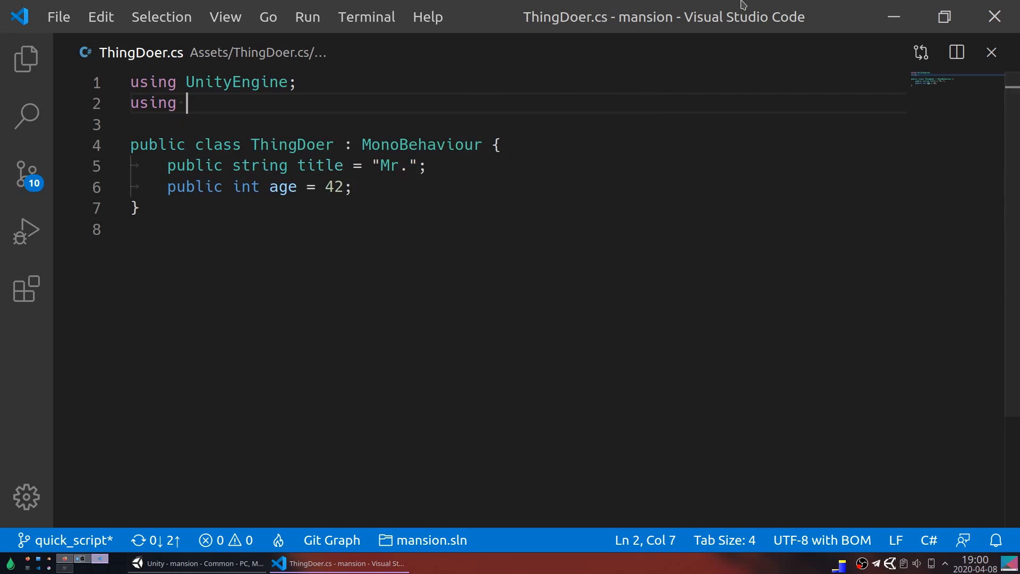
{"action": "type", "text": "UnityEditor;"}
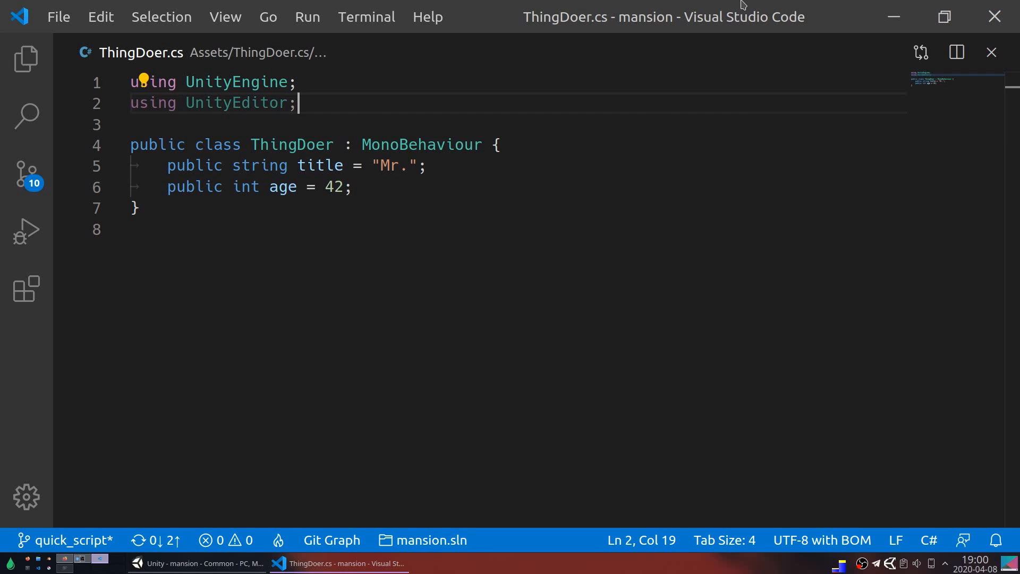
{"action": "type", "text": "#if UNITY_EDITOR"}
{"action": "type", "text": "#endif"}
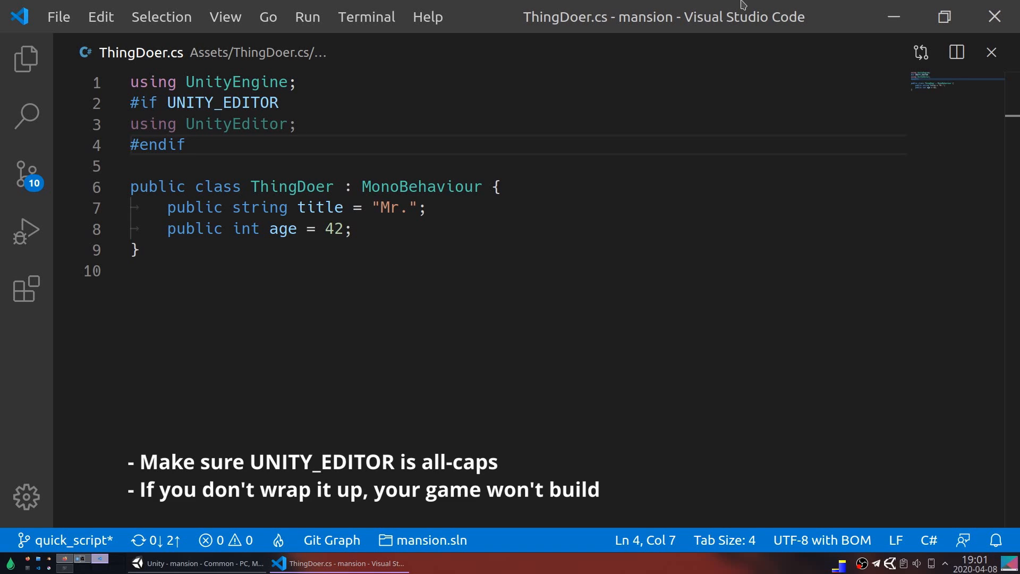
Declare an empty 'class ThingDoerEditor : Editor' inside its own #if UNITY_EDITOR / #endif block.
{"action": "type", "text": "class ThingDoerEditor {"}
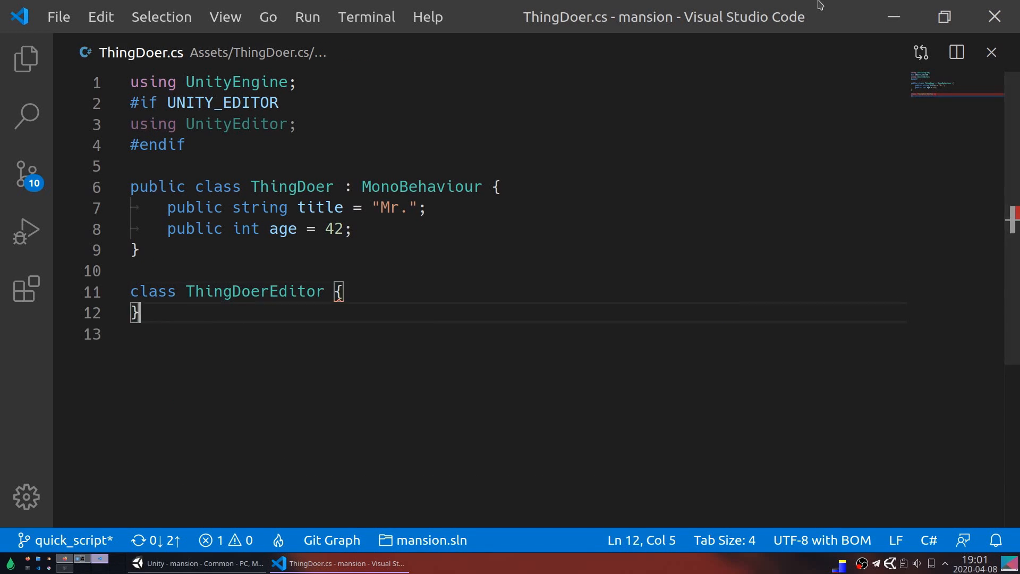
{"action": "type", "text": ": Editor"}
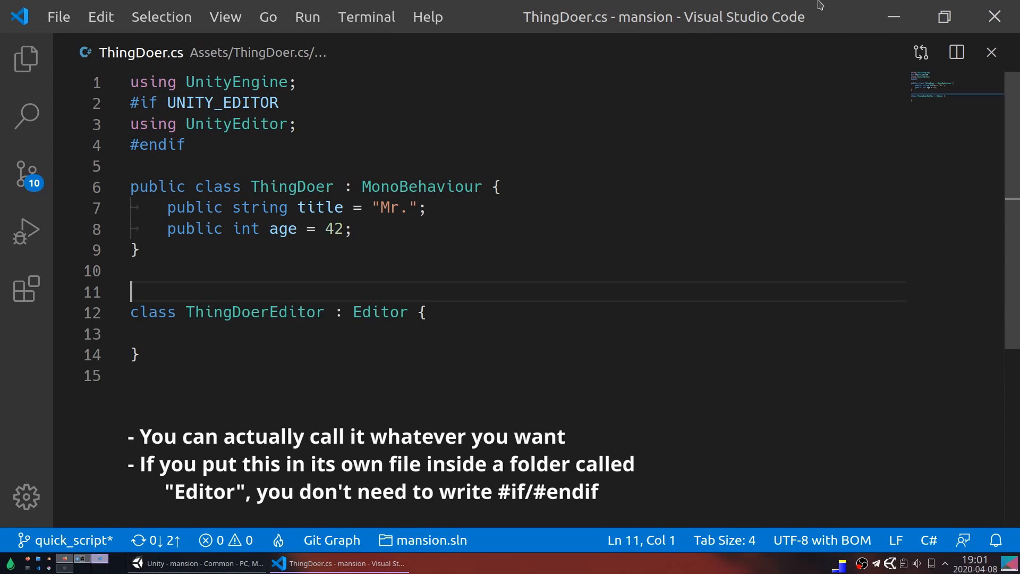
{"action": "type", "text": "#if UNITY_EDITOR"}
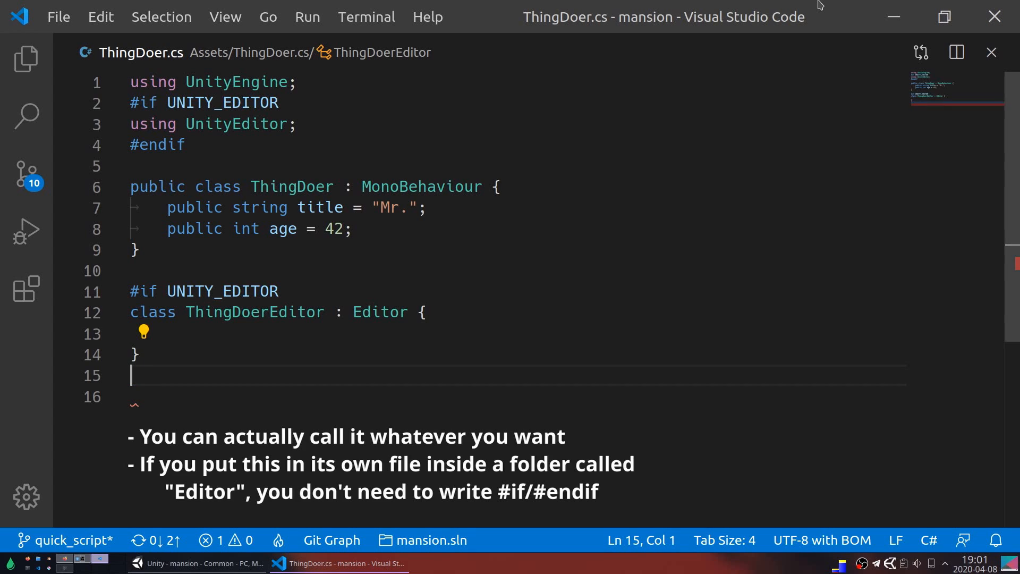
{"action": "type", "text": "#endif"}
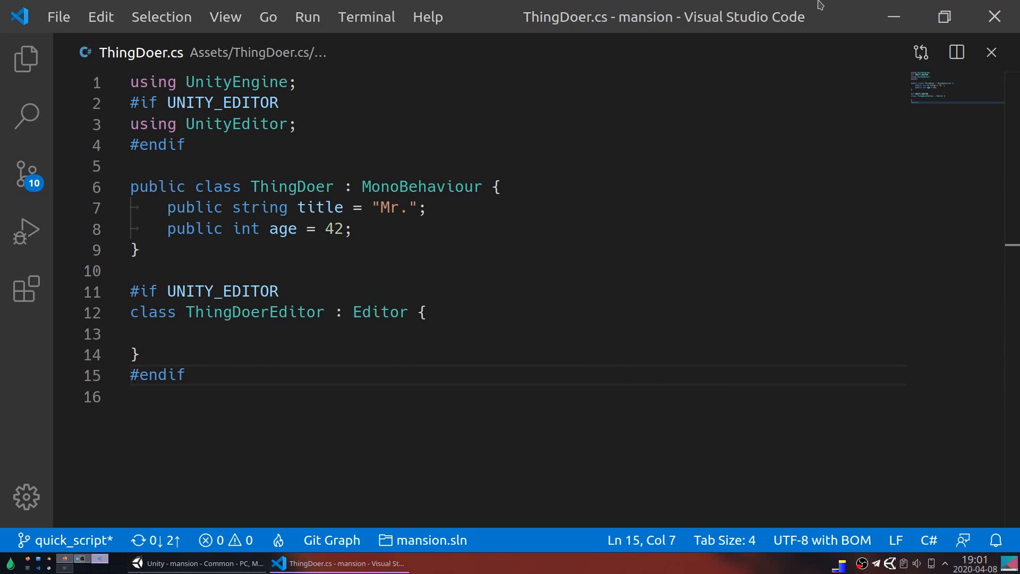
{"action": "type", "text": "["}
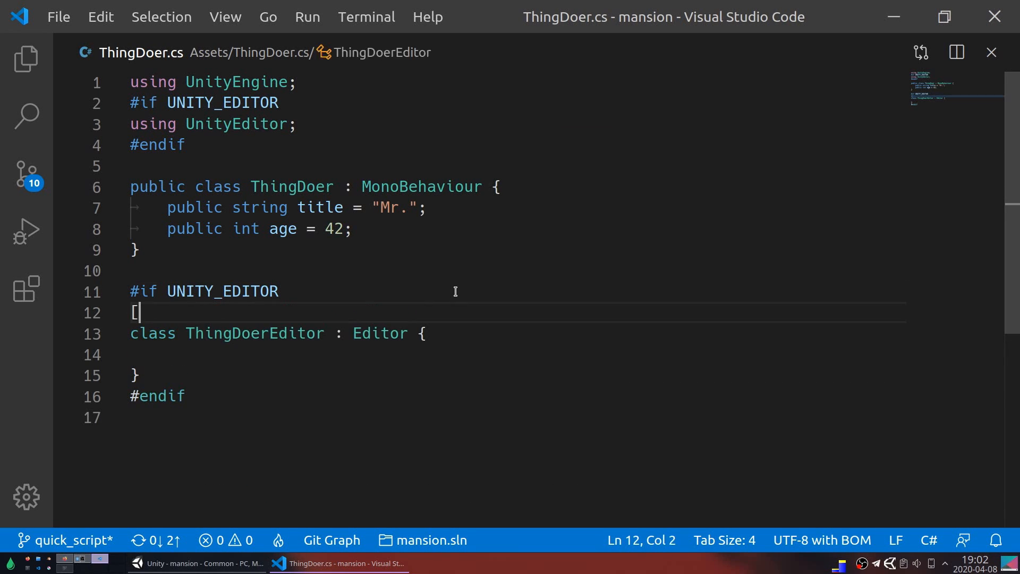
Add [CustomEditor(typeof(ThingDoer))] and an OnInspectorGUI override that casts target to ThingDoer, returning if null.
{"action": "type", "text": "CustomEditor(typeof(ThingDoer))"}
{"action": "left_click", "coordinate": [519, 355]}
{"action": "type", "text": "public"}
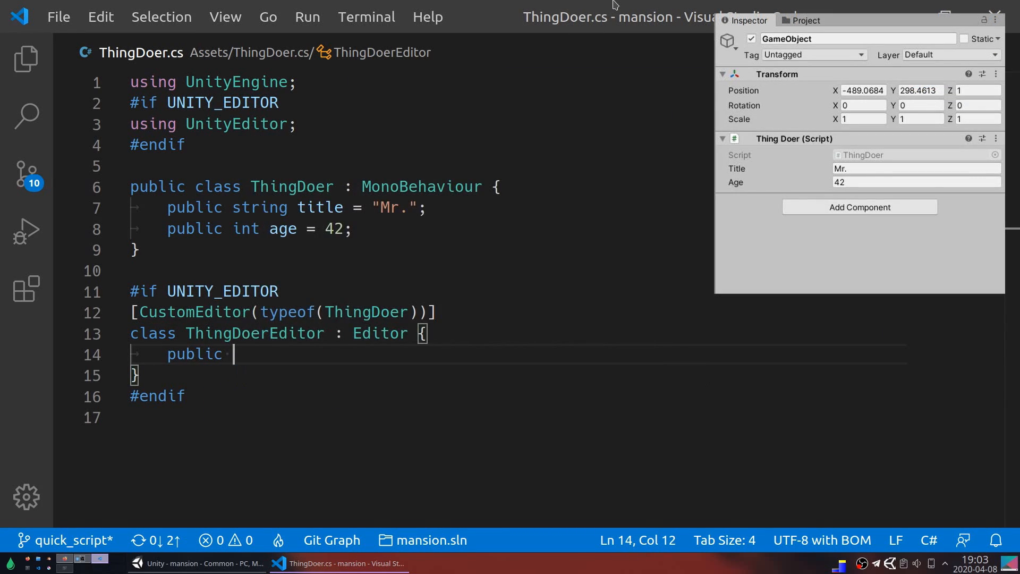
{"action": "type", "text": "override void OnInspectorGUI() {"}
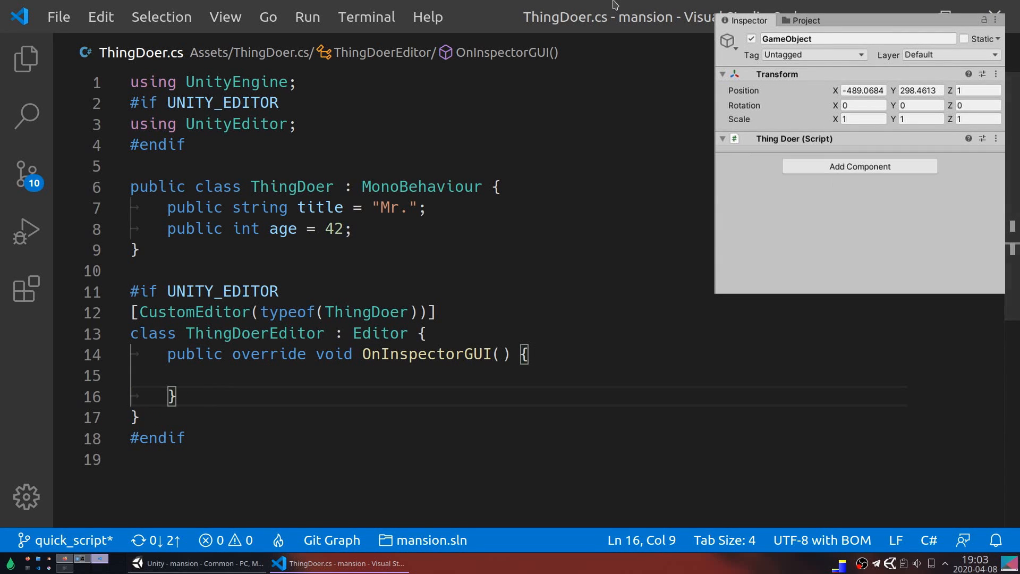
{"action": "type", "text": "var"}
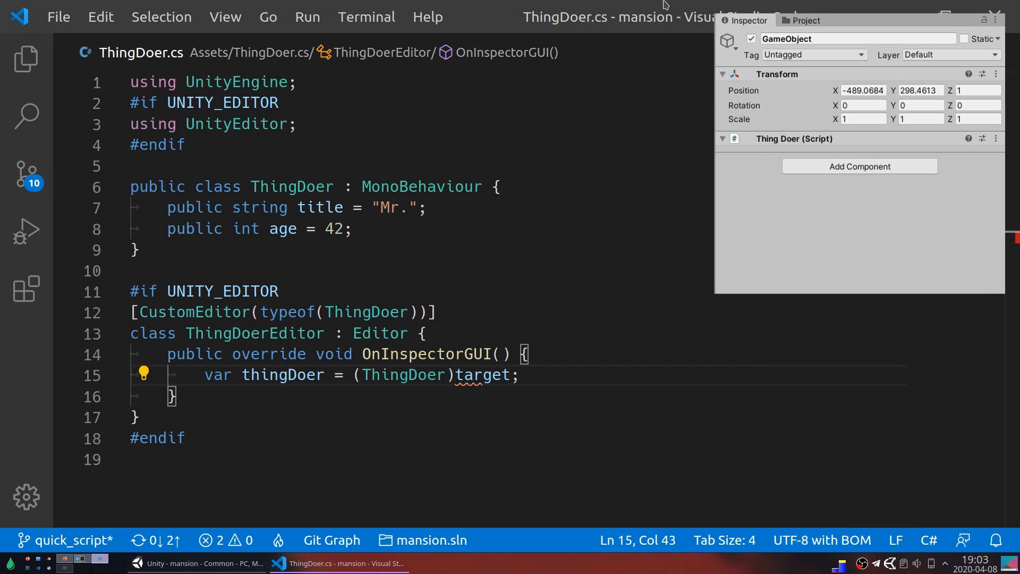
{"action": "type", "text": "if"}
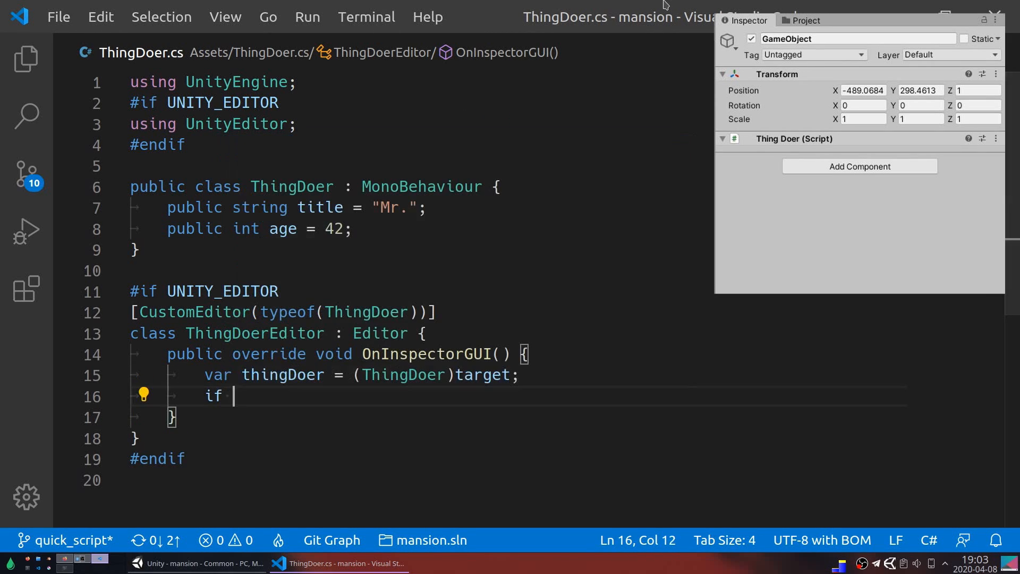
{"action": "type", "text": "(thingDoer == null) return;"}
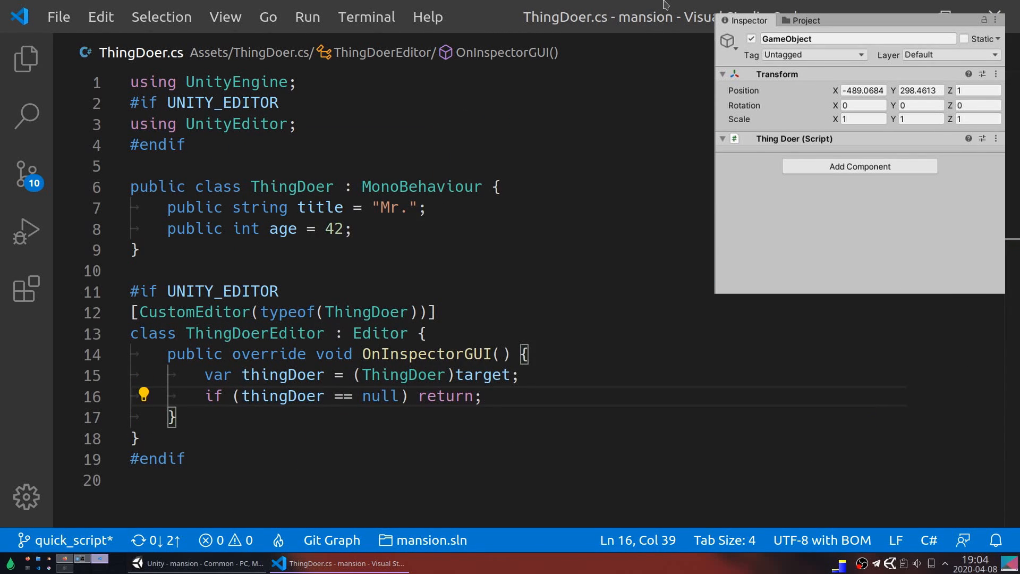
Add a GUILayout.Button("Increment Age") that does thingDoer.age += 1, leaving a blank line after the null check.
{"action": "type", "text": "if (GUILayo"}
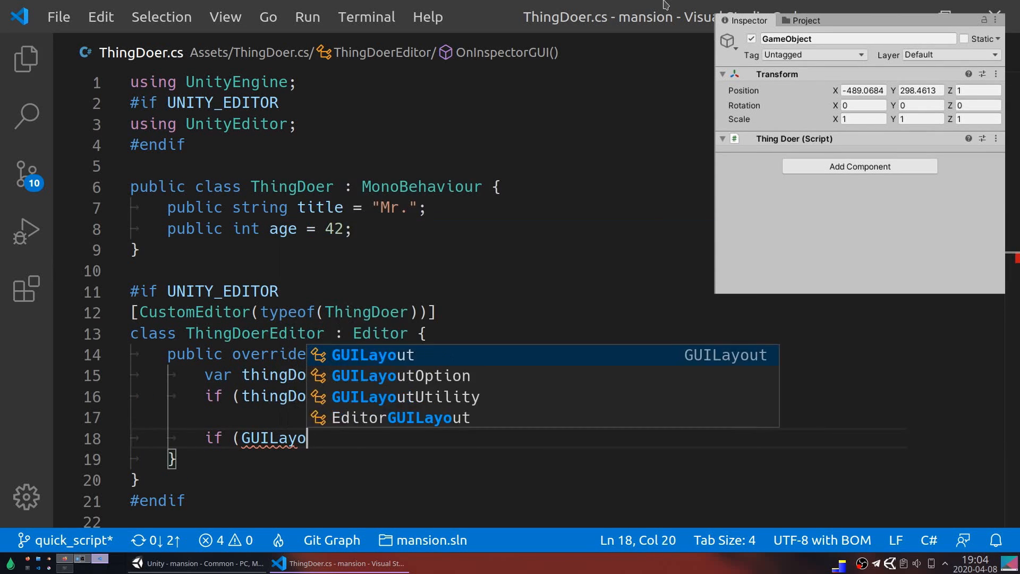
{"action": "type", "text": ".Button(\"Increment Age\")) {"}
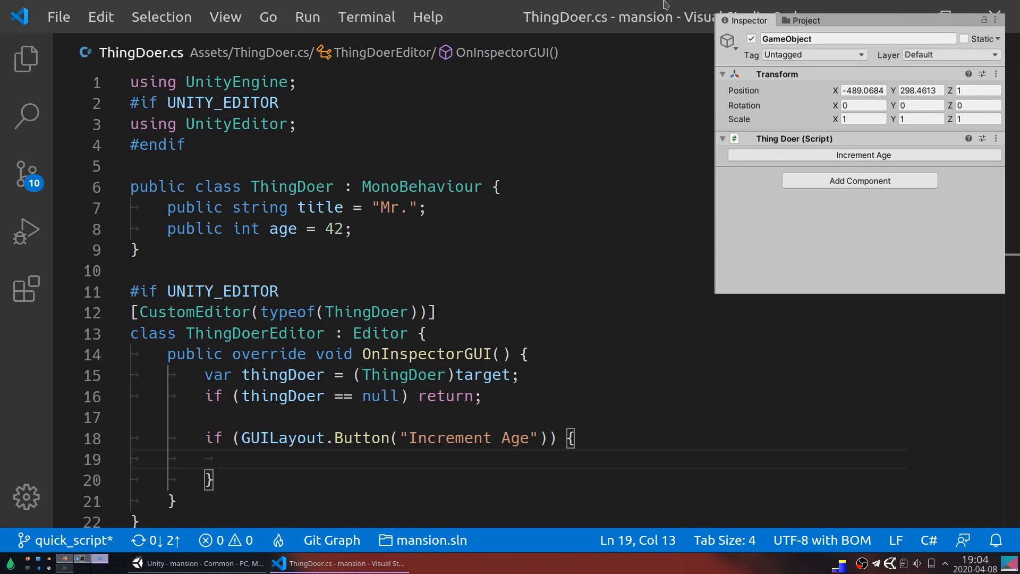
{"action": "type", "text": "thingDoer.age += 1;"}
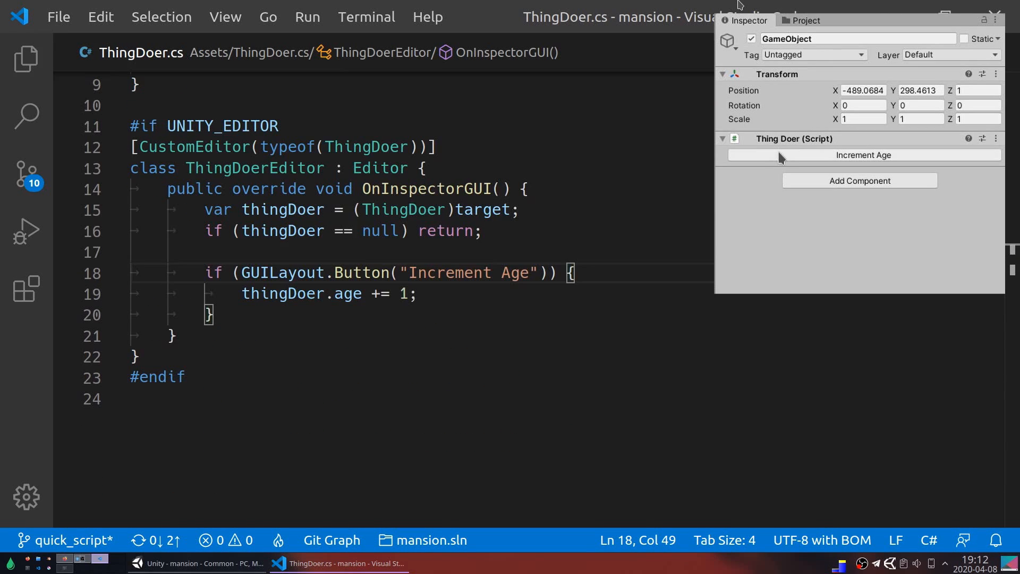
{"action": "left_click", "coordinate": [481, 230]}
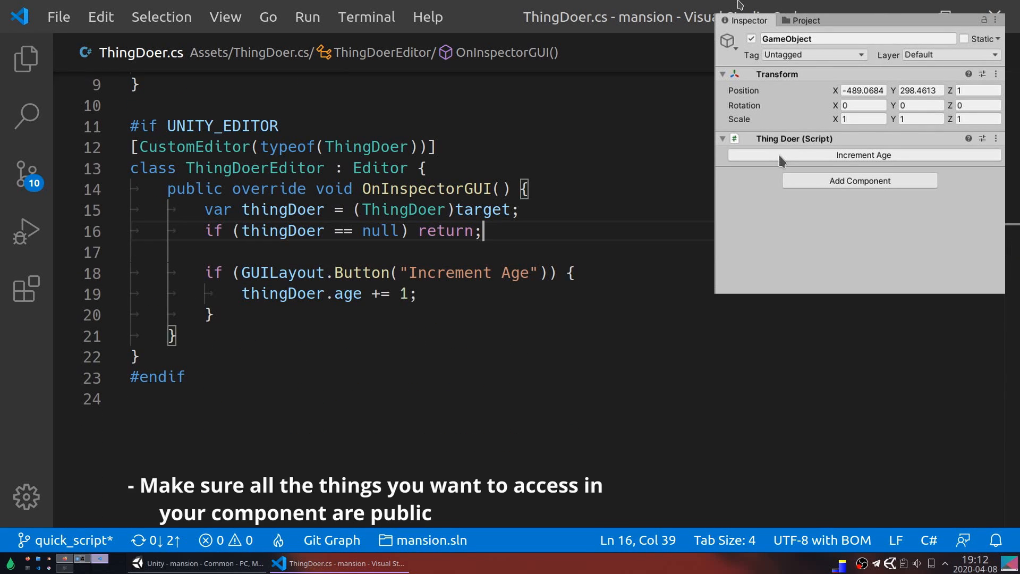
{"action": "key", "text": "Enter"}
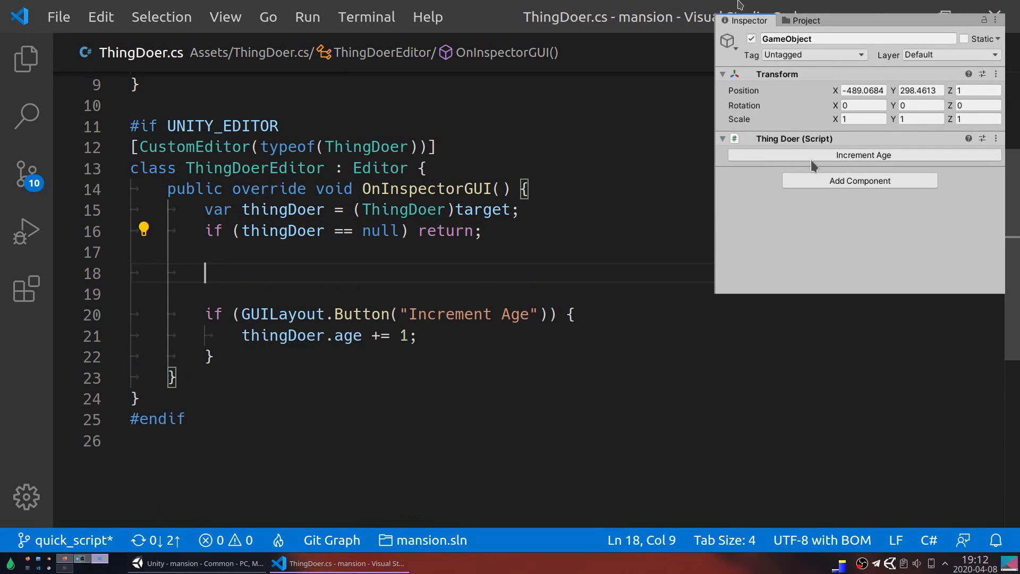
Call Undo.RecordObject(thingDoer, "Change ThingDoer") before the inspector modifies it.
{"action": "type", "text": "Undo.RecordObject(t"}
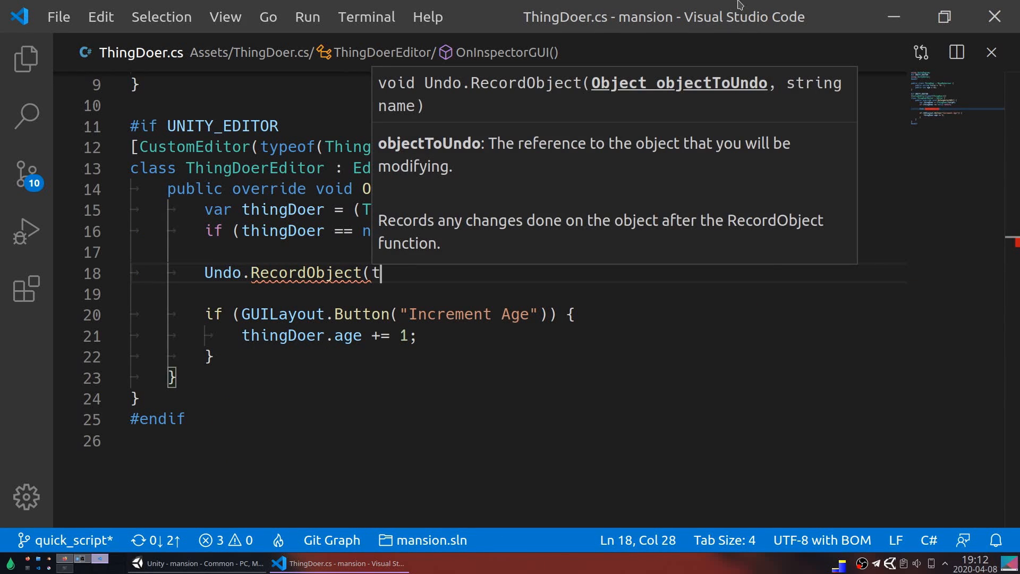
{"action": "type", "text": "hingDoer, \""}
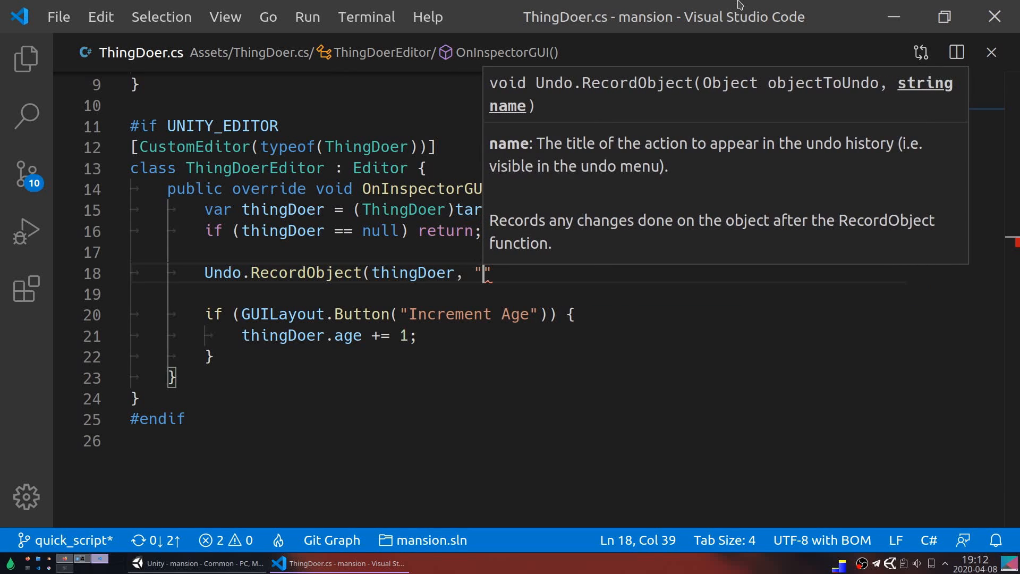
{"action": "type", "text": "Change ThingD"}
{"action": "type", "text": "thingDoer.title = EditorGUILayout."}
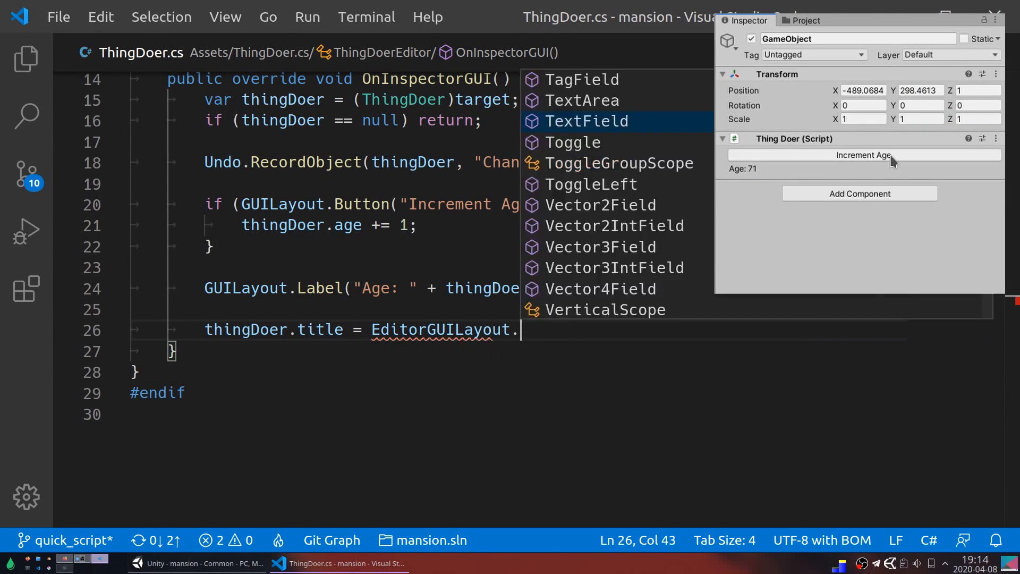
Test the title field in Unity by typing 'Sir.', then add a DrawDefaultInspector() call.
{"action": "left_click", "coordinate": [585, 121]}
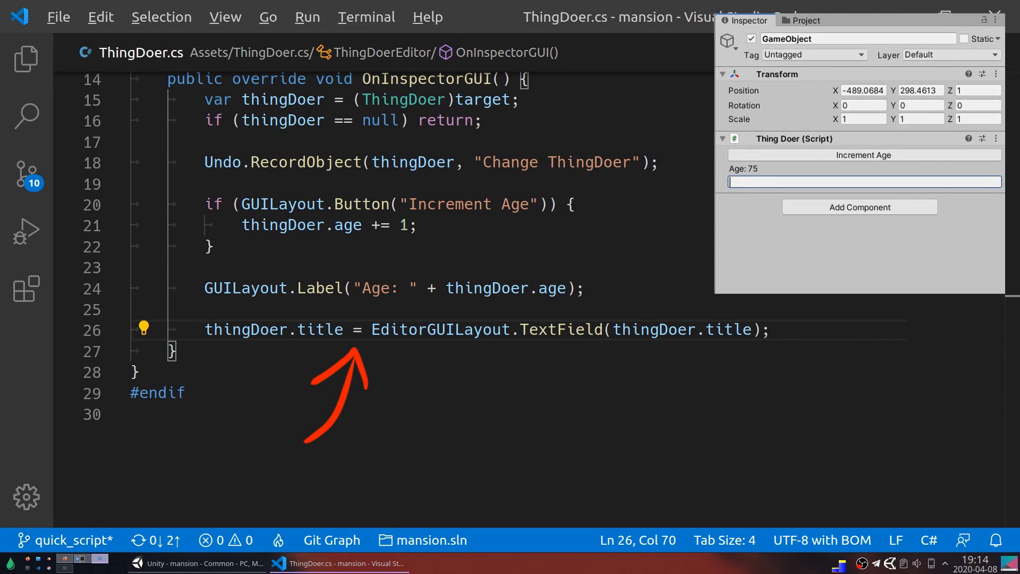
{"action": "type", "text": "Sir."}
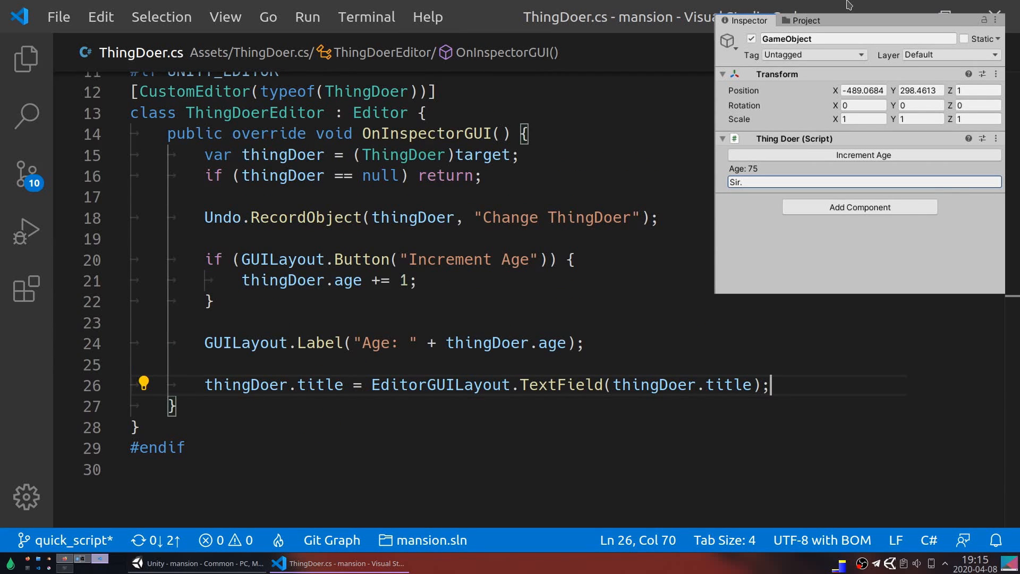
{"action": "type", "text": "DrawDefaultInspector();"}
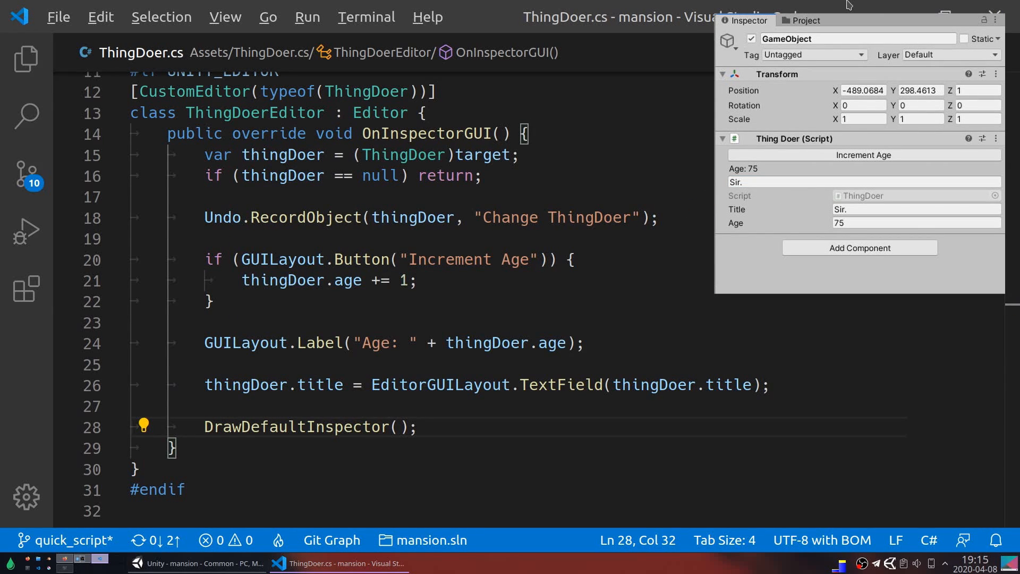
Surround the TextField with EditorGUI.BeginChangeCheck() and an EndChangeCheck() block that logs "New title: " + thingDoer.title.
{"action": "scroll", "scroll_direction": "down", "scroll_amount": 3}
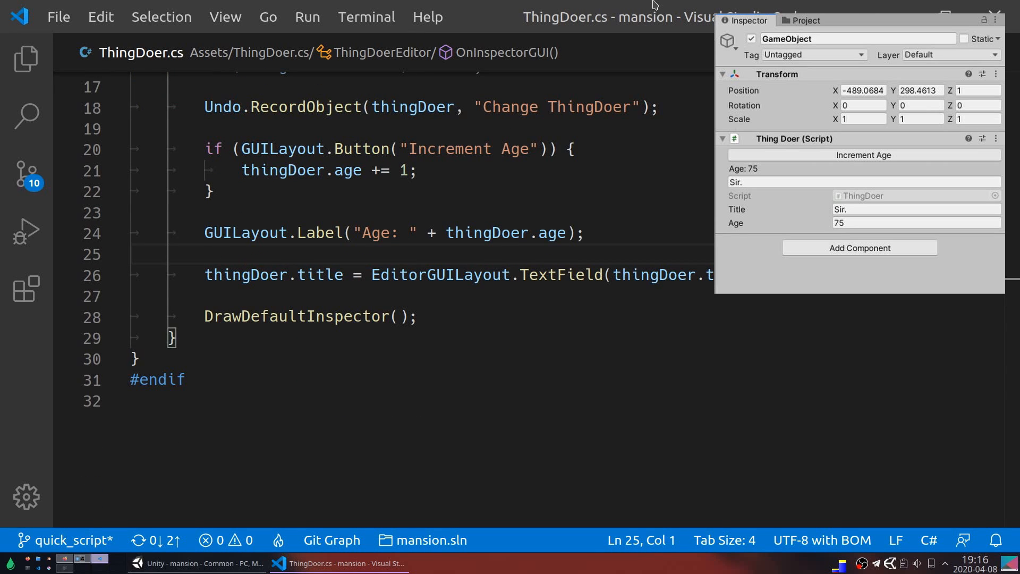
{"action": "type", "text": "EditorGUI.BeginChangeCheck();"}
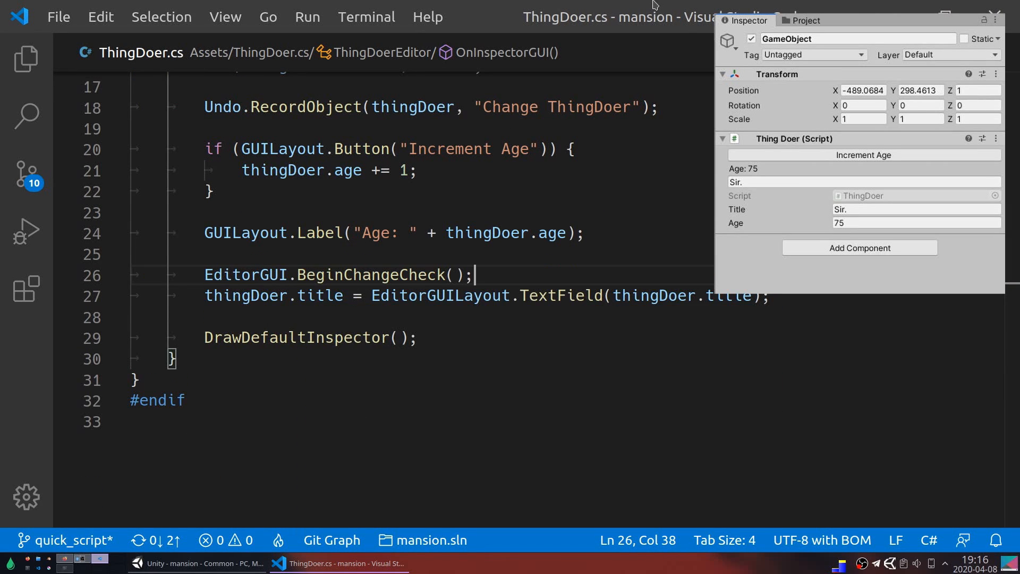
{"action": "key", "text": "Enter"}
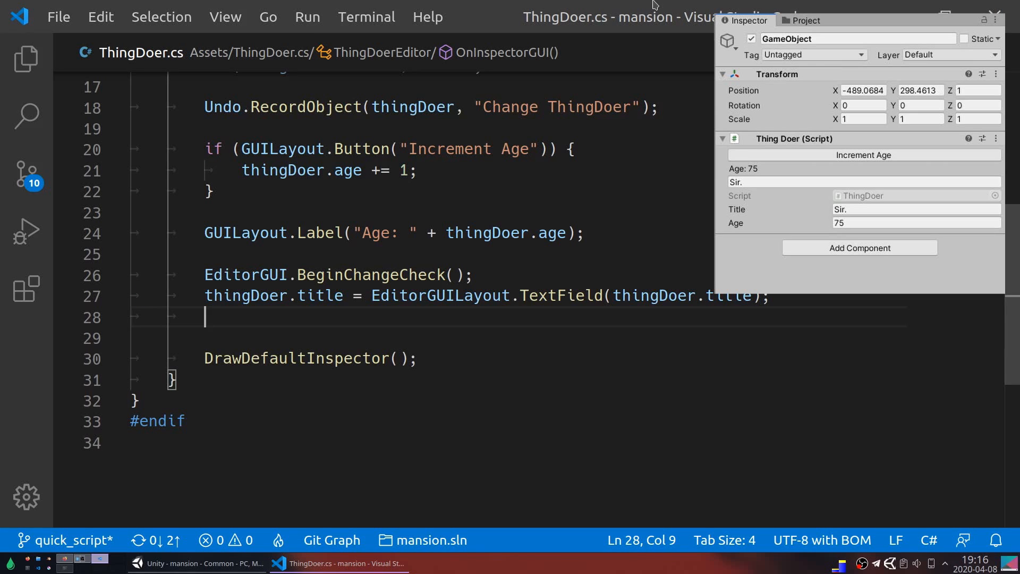
{"action": "type", "text": "if (EditorGUI.EndChangeCheck()) {"}
{"action": "left_click", "coordinate": [865, 182]}
{"action": "type", "text": "Re"}
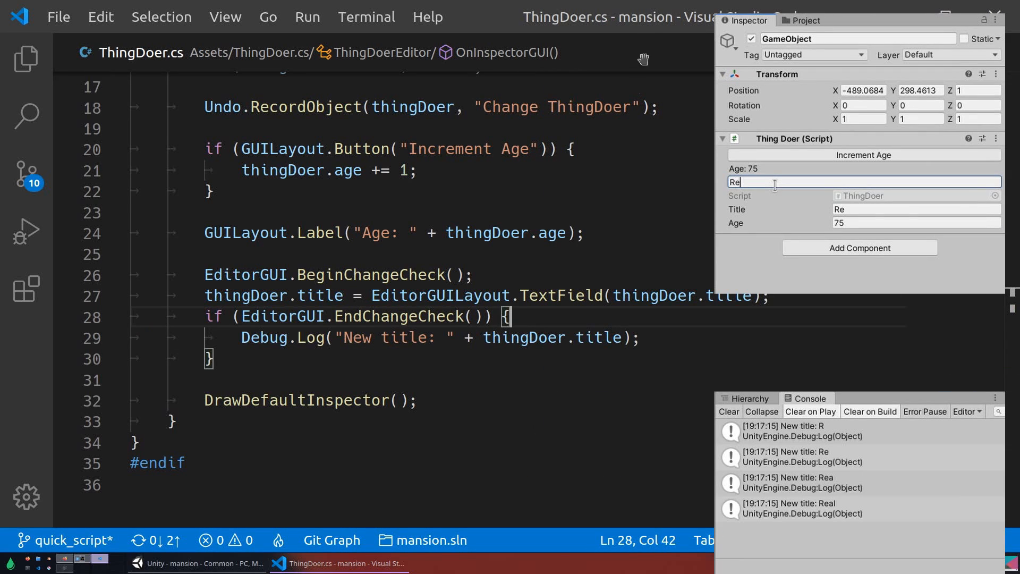
{"action": "left_click", "coordinate": [153, 564]}
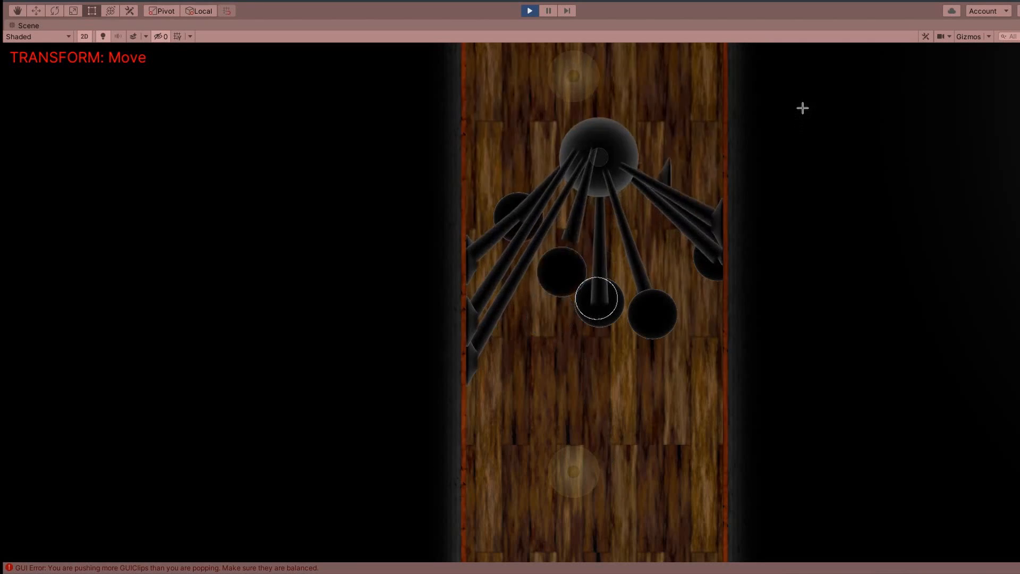